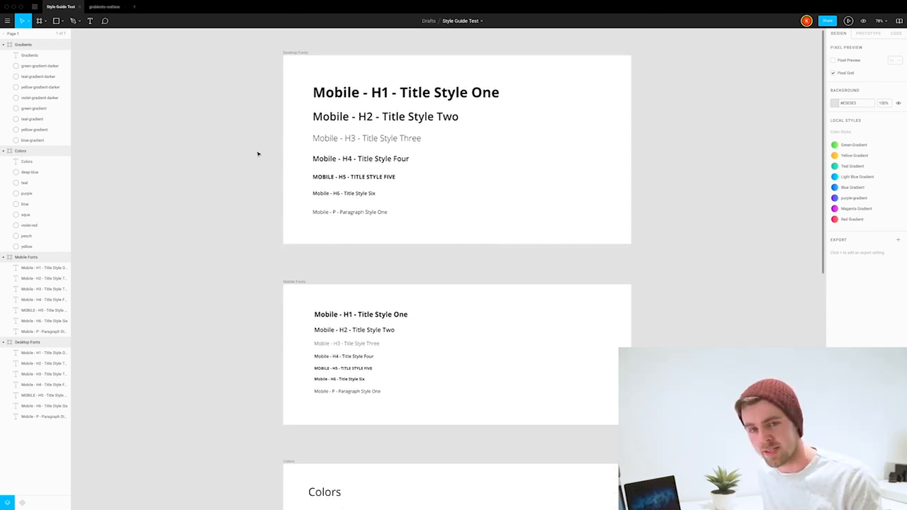
Scroll down the Style Guide Test file past the text styles, colors and gradients
scroll("down", 3)
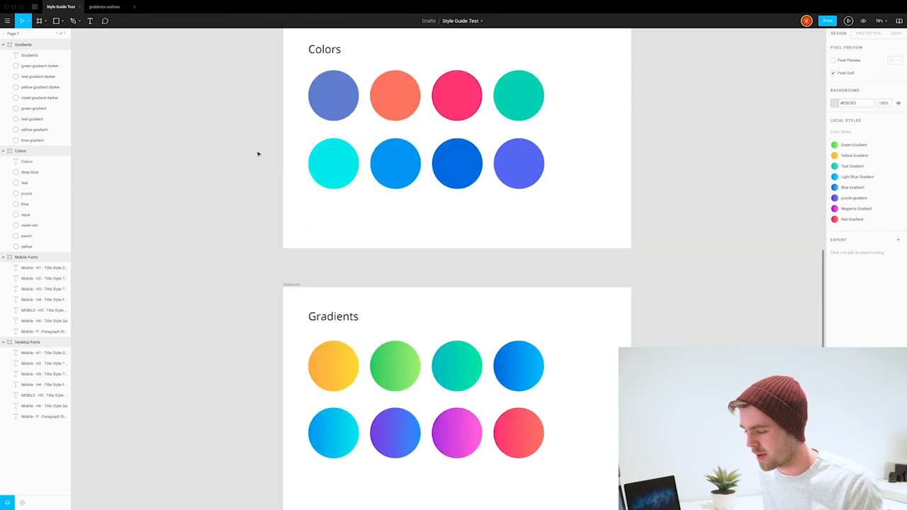
scroll("down", 3)
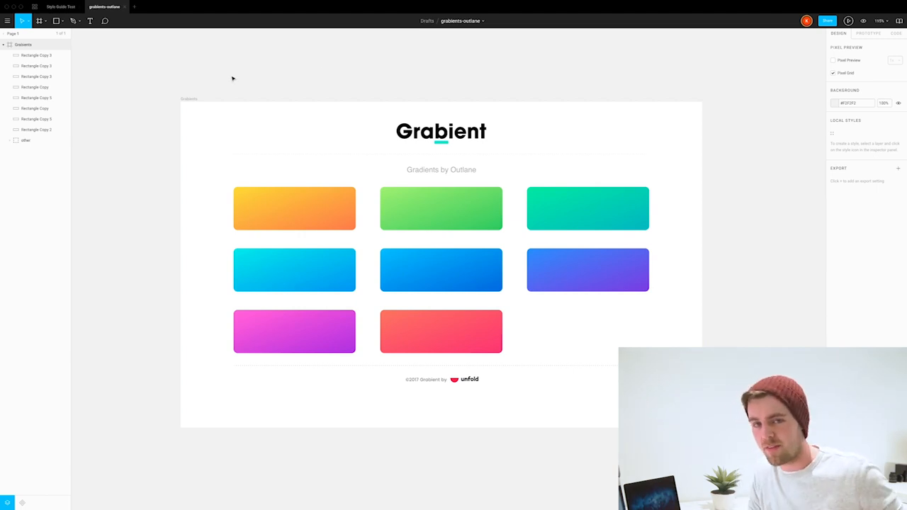
left_click(62, 6)
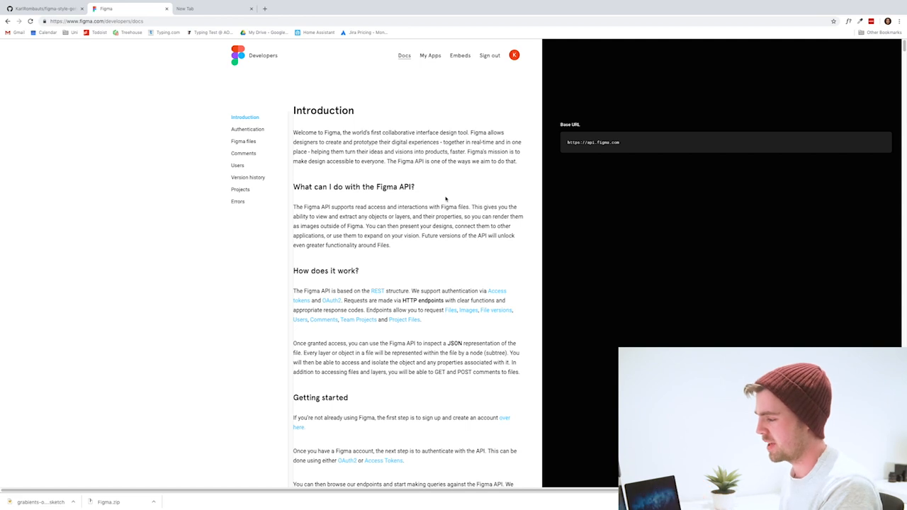
scroll("down", 3)
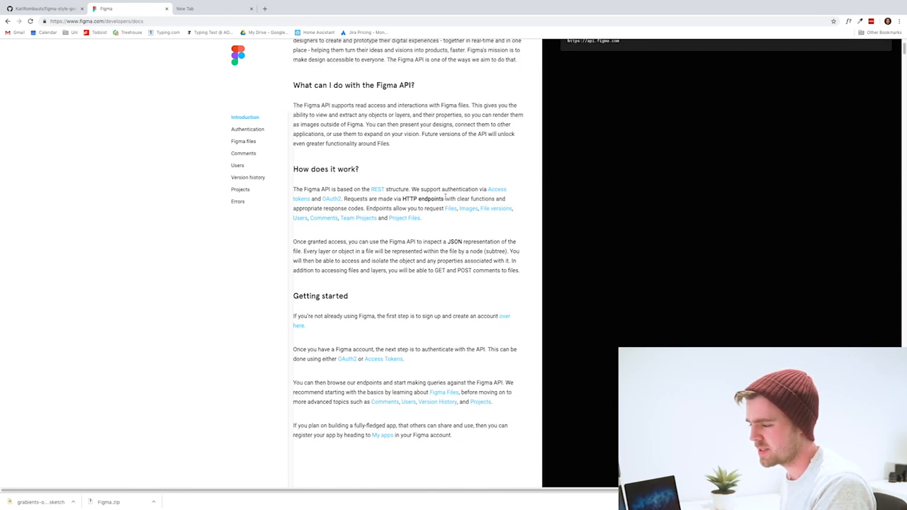
scroll("down", 3)
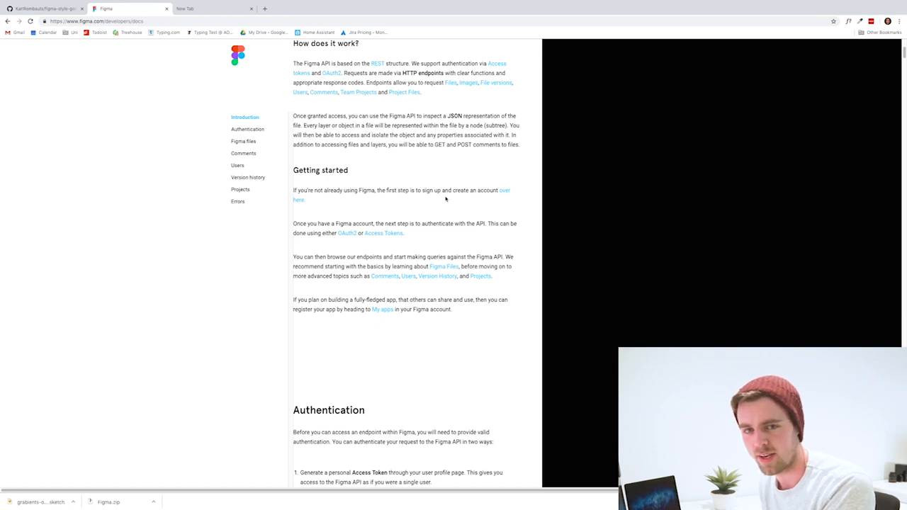
scroll("down", 3)
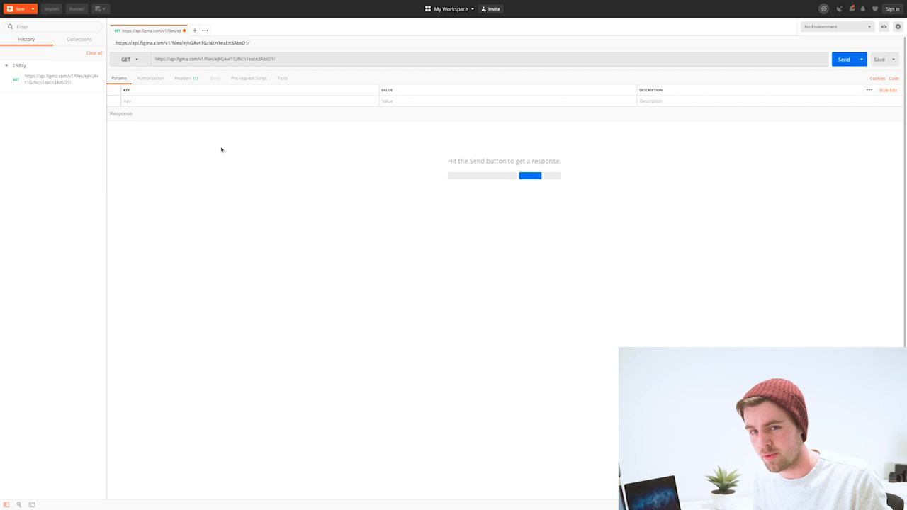
mouse_move(226, 109)
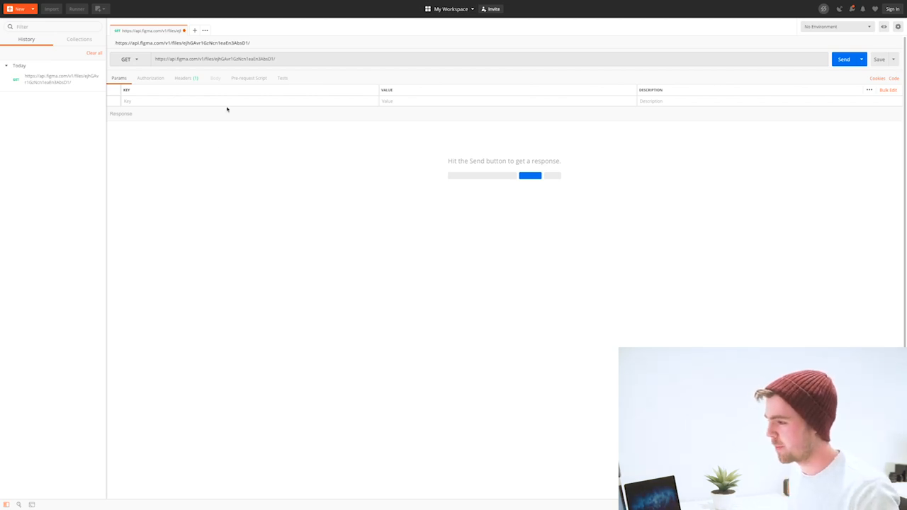
Send the GET request to the Figma files endpoint and receive the document JSON
double_click(241, 60)
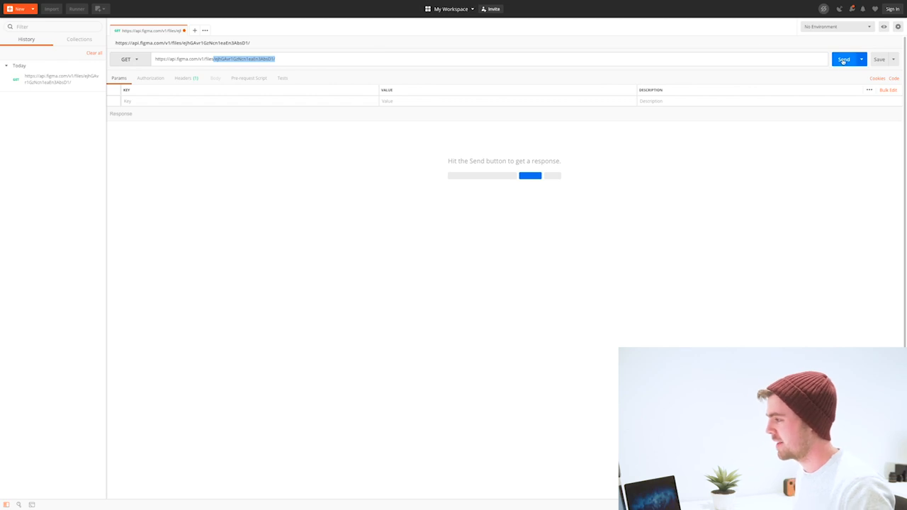
left_click(844, 60)
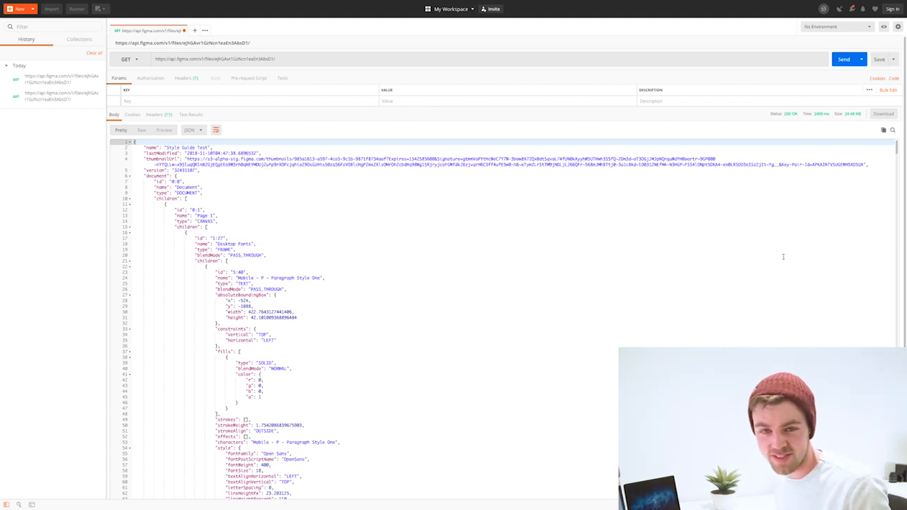
scroll("down", 3)
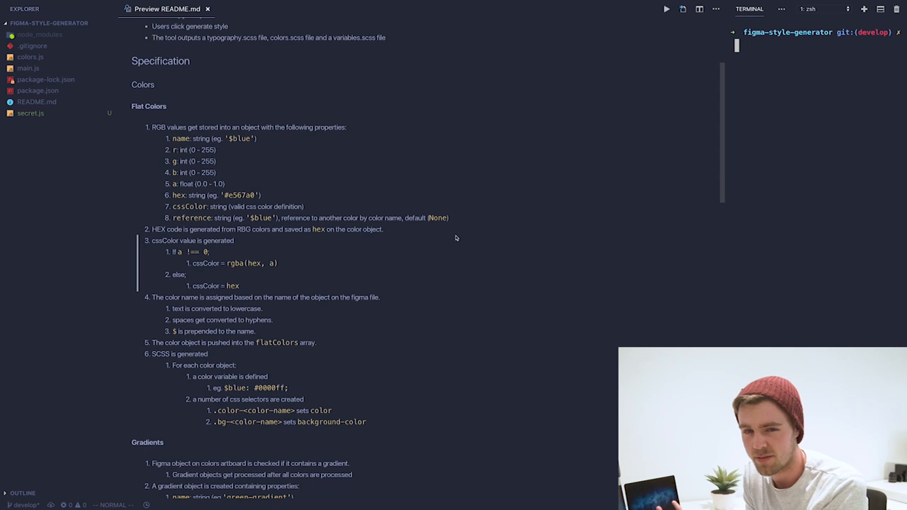
scroll("down", 3)
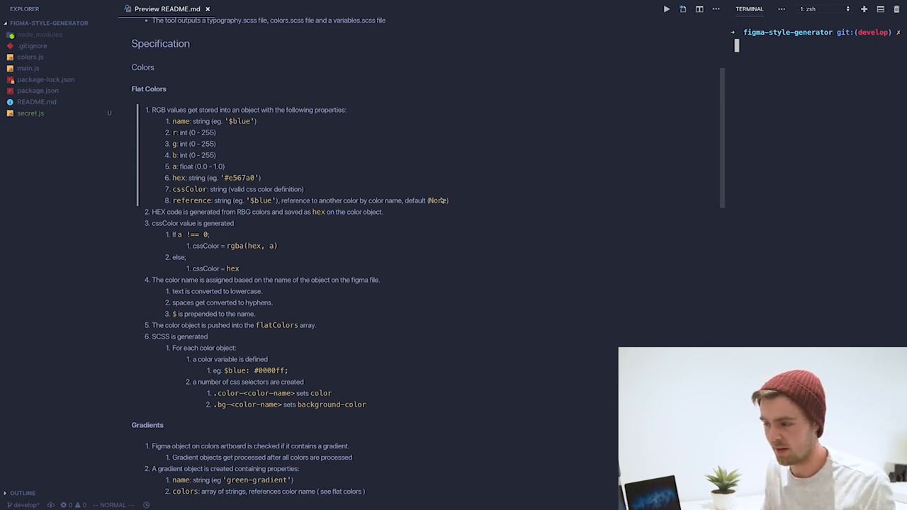
scroll("down", 3)
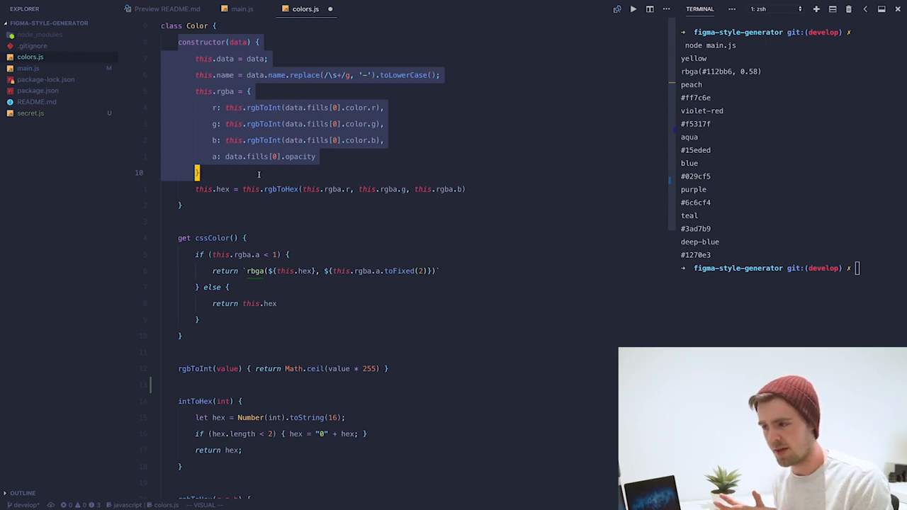
Review the Color class in colors.js alongside the terminal's colour name and hex output
key("Escape")
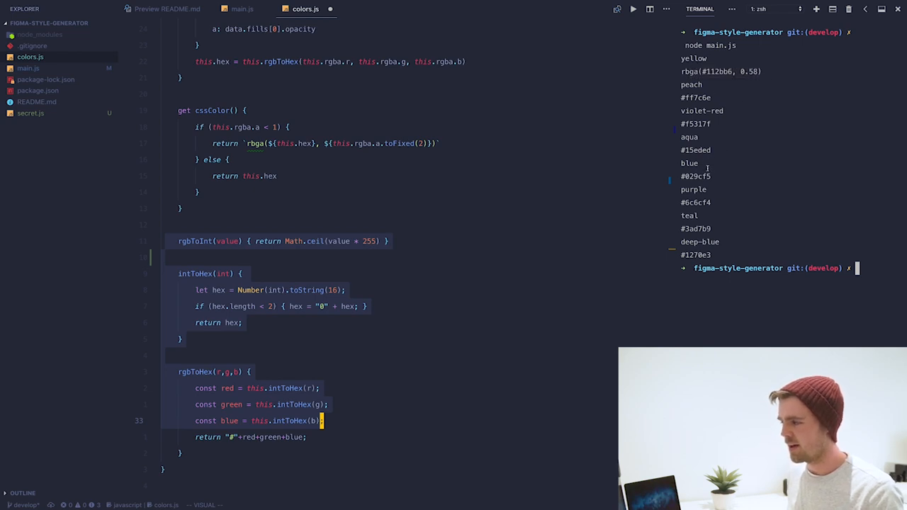
double_click(695, 203)
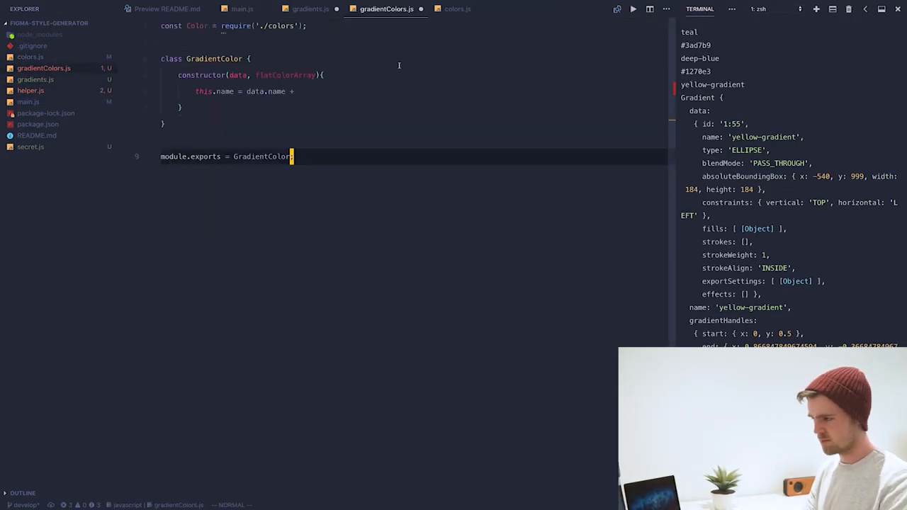
Switch between colors.js, main.js and gradients.js to review the Color and Gradient classes
left_click(456, 8)
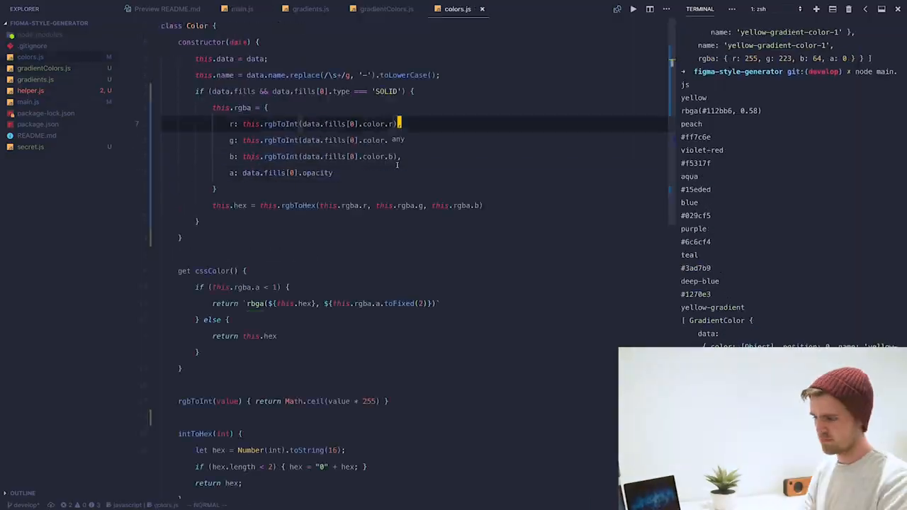
left_click(310, 9)
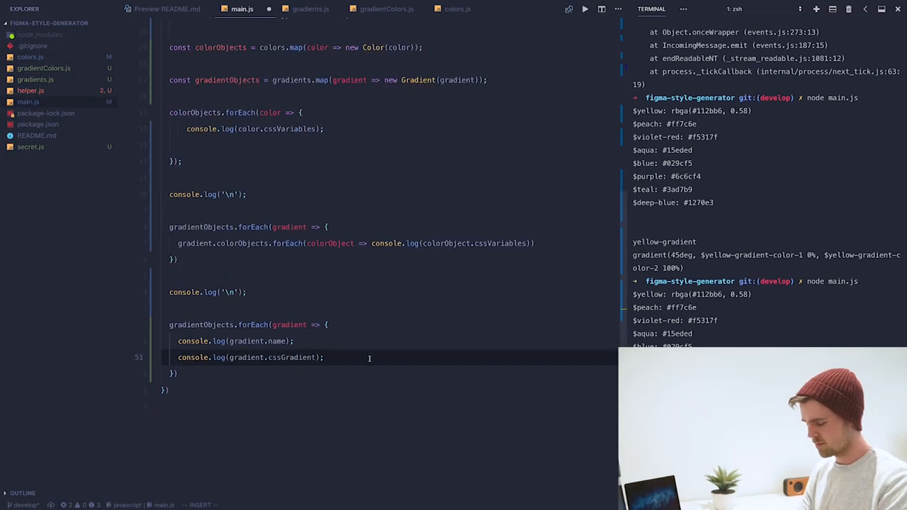
left_click(284, 8)
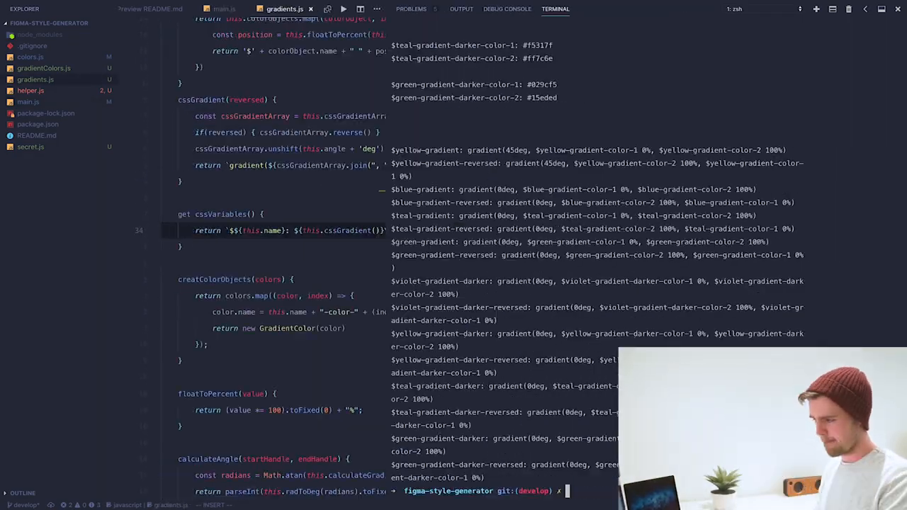
left_click(224, 9)
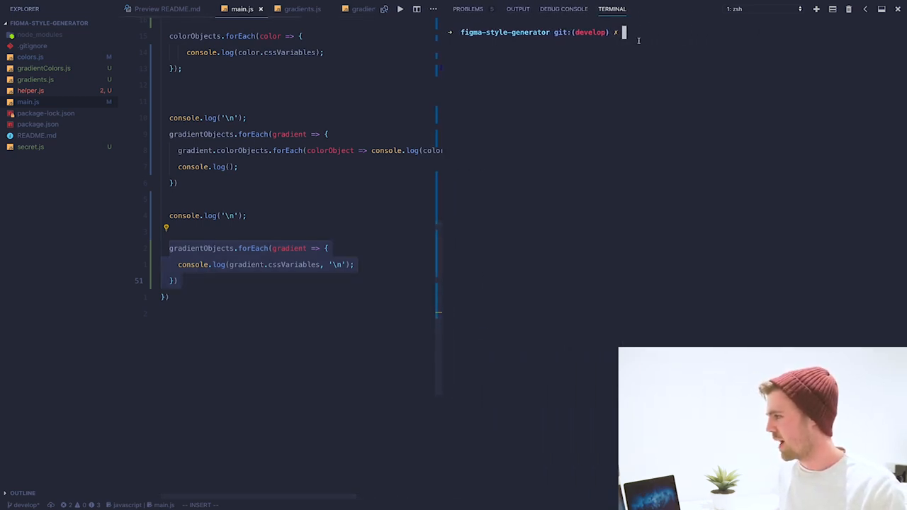
Run node main.js to print color, gradient color and reversed-gradient SCSS variables
type("node main.js")
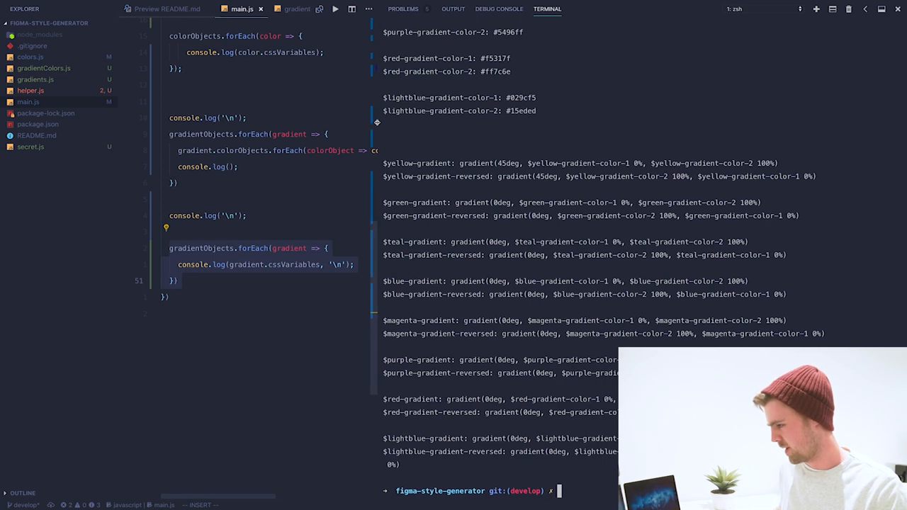
type("node main.js")
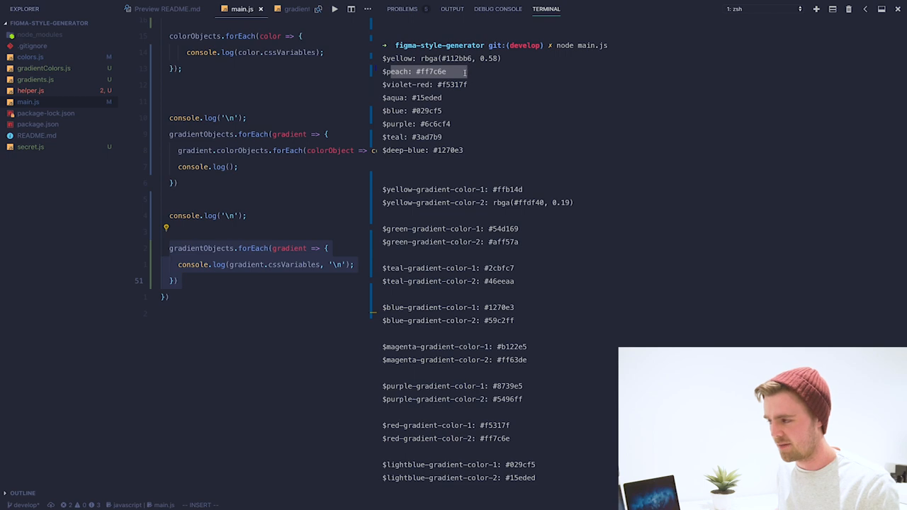
scroll("down", 3)
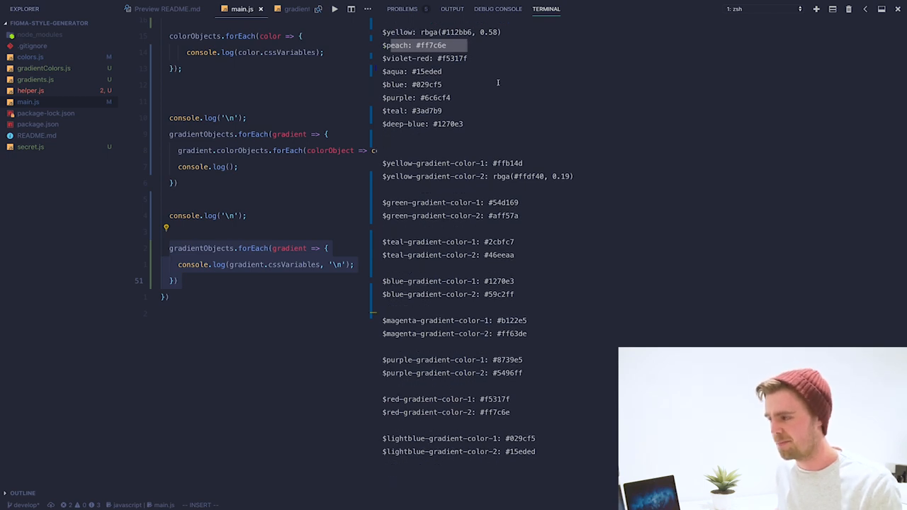
scroll("down", 3)
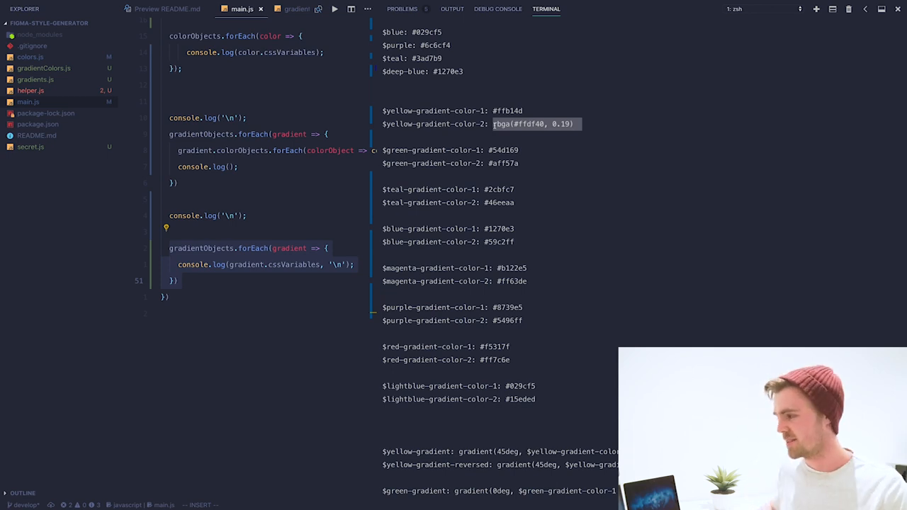
scroll("down", 3)
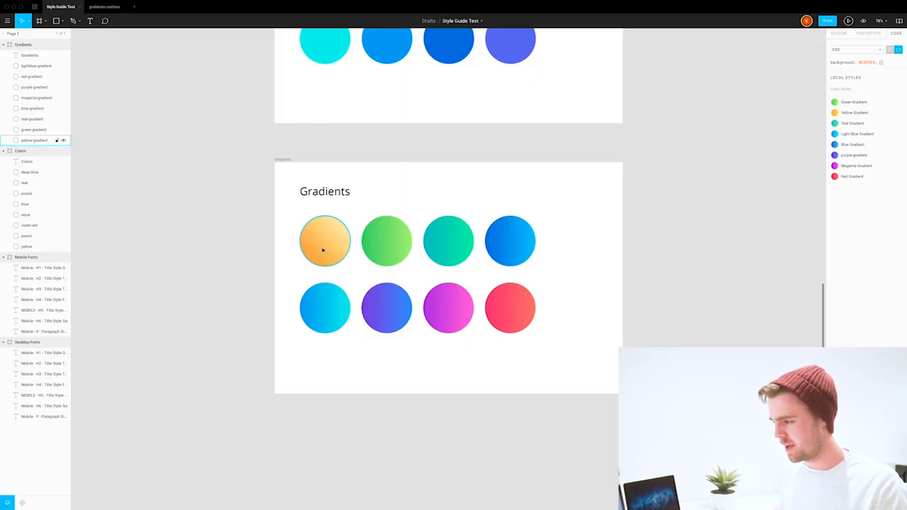
Recolour the yellow-orange gradient circle's fill stops to a pinkish-red gradient
left_click(324, 241)
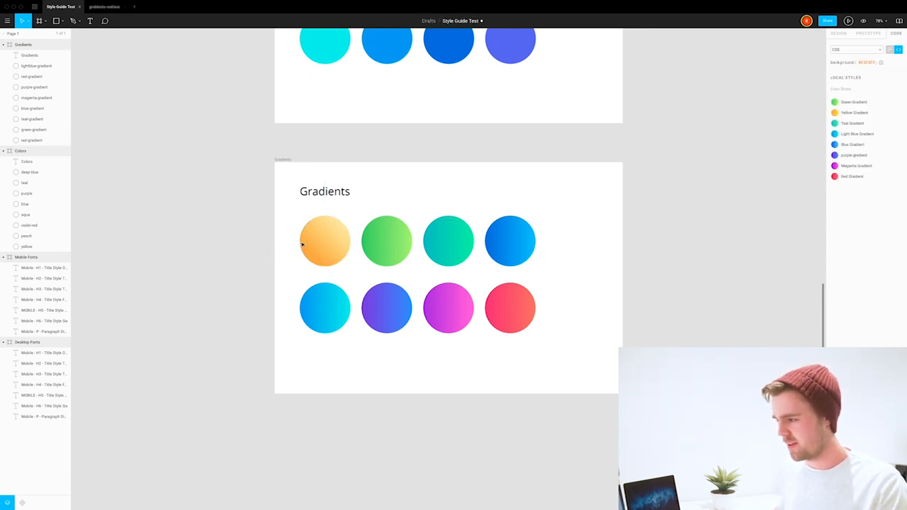
left_click(325, 241)
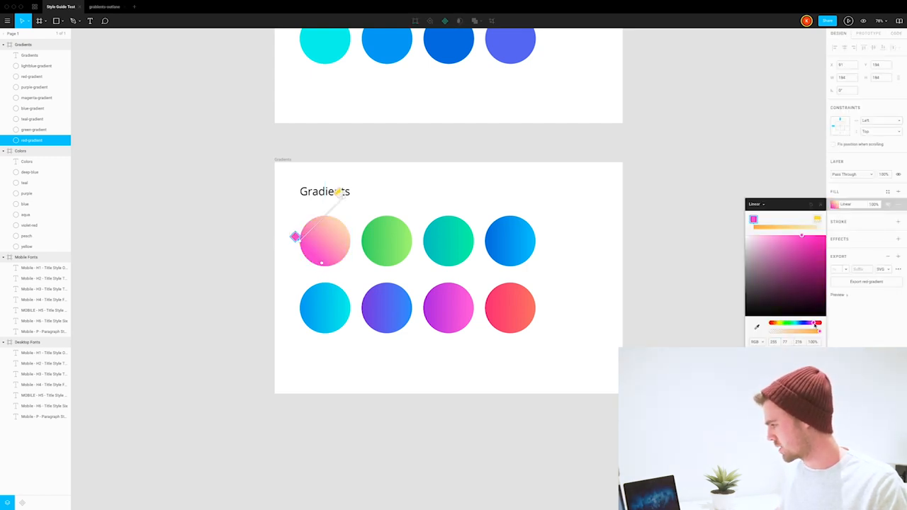
left_click(817, 218)
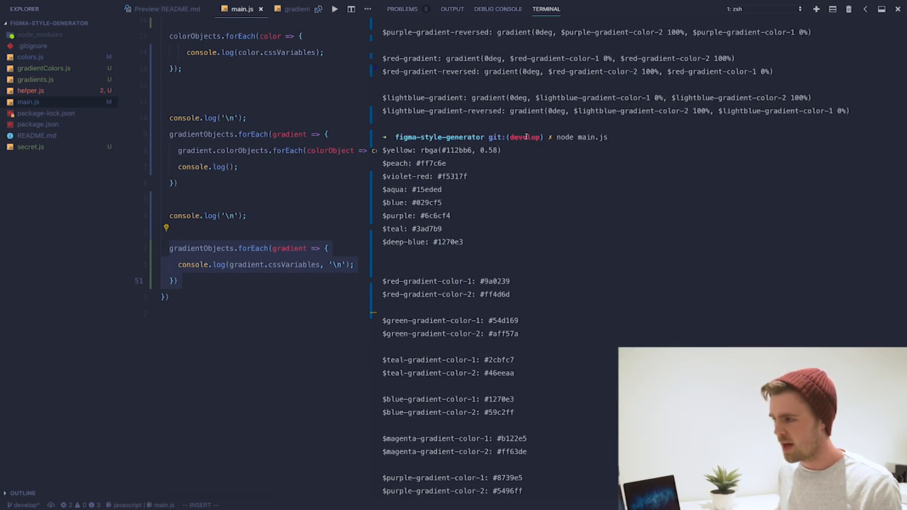
Highlight the updated red-gradient-color-1 #9a0239 and red-gradient-color-2 #ff4d6d lines in the output
scroll("down", 3)
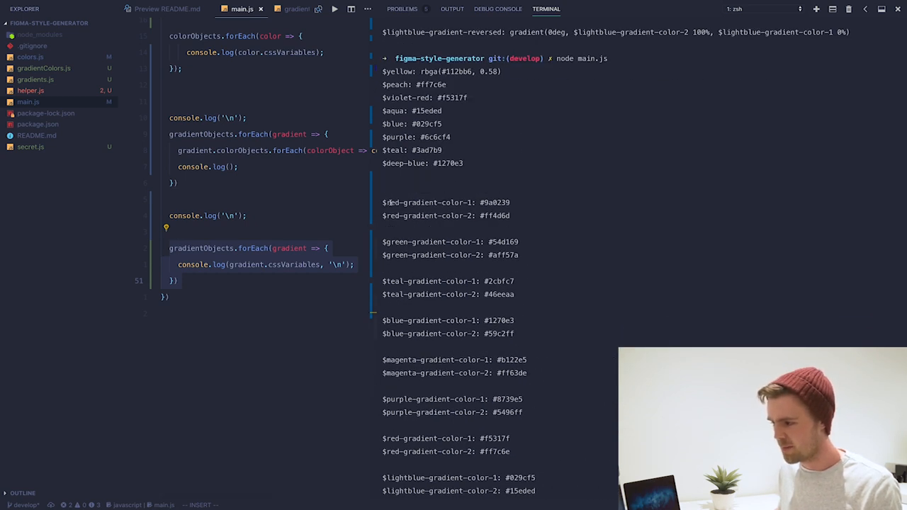
left_click_drag(382, 202, 510, 215)
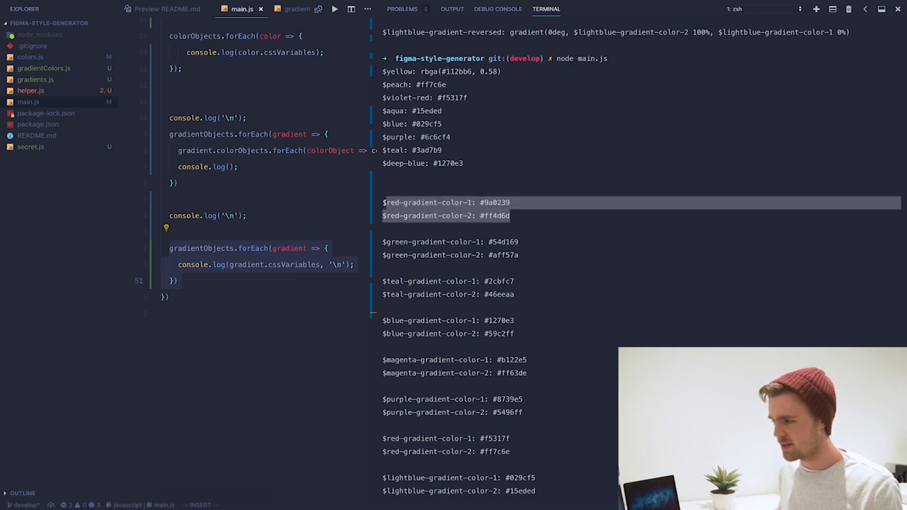
scroll("down", 3)
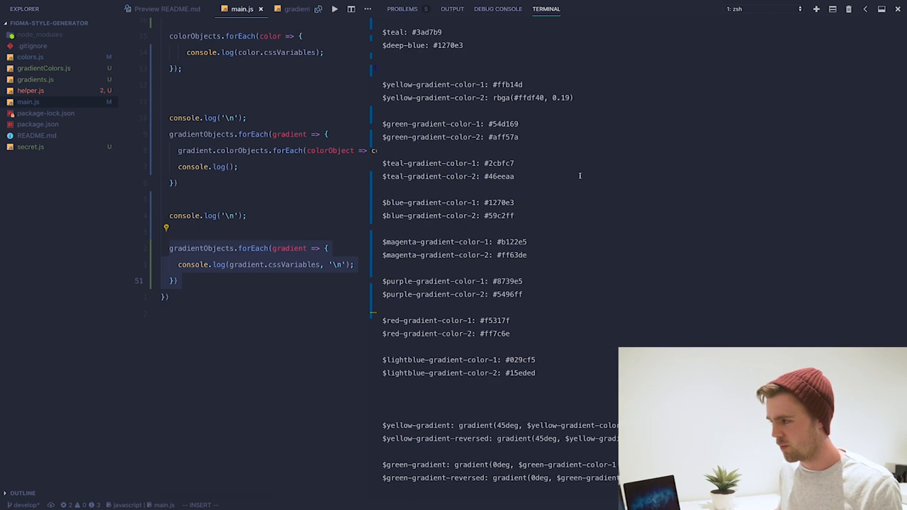